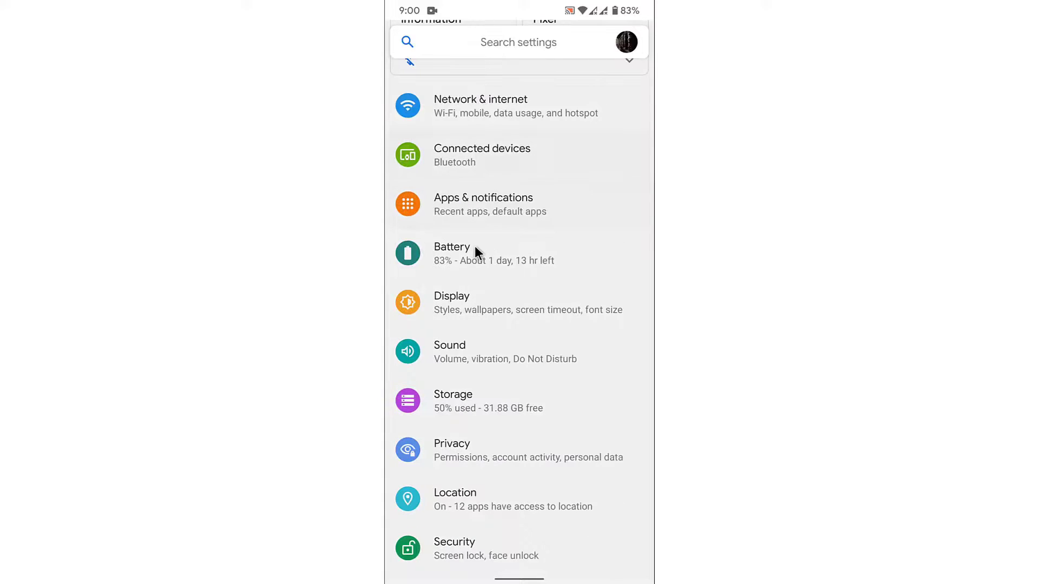
Go to the Display page from the main Settings list
left_click(452, 302)
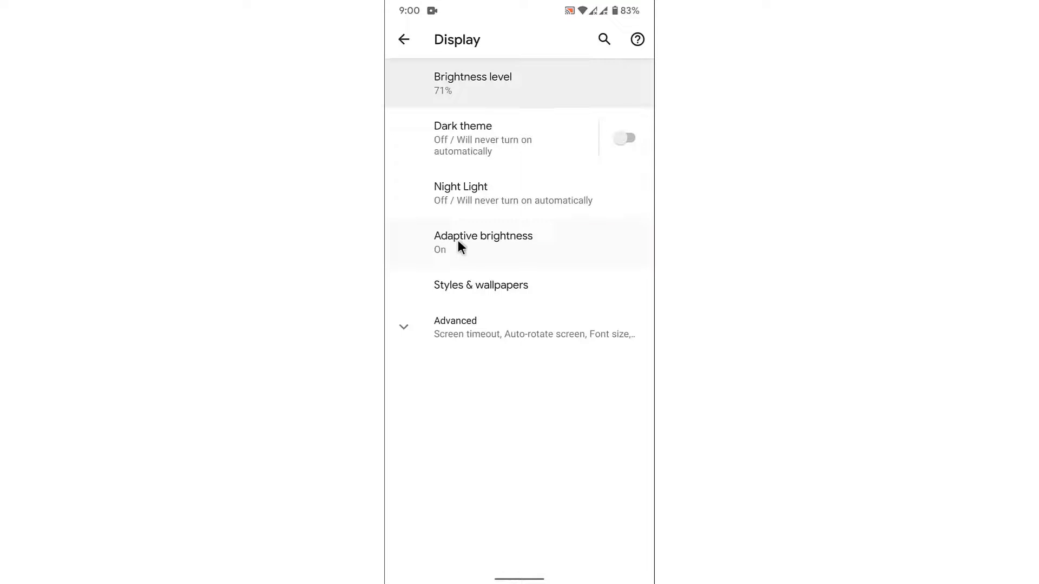
mouse_move(523, 245)
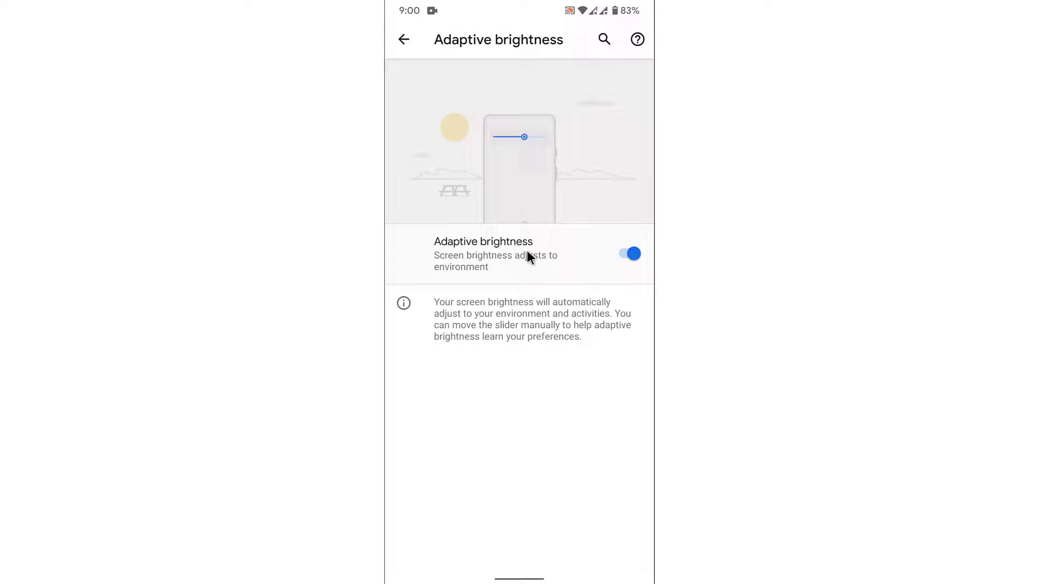
Switch the Adaptive brightness toggle off on its dedicated page
left_click(628, 254)
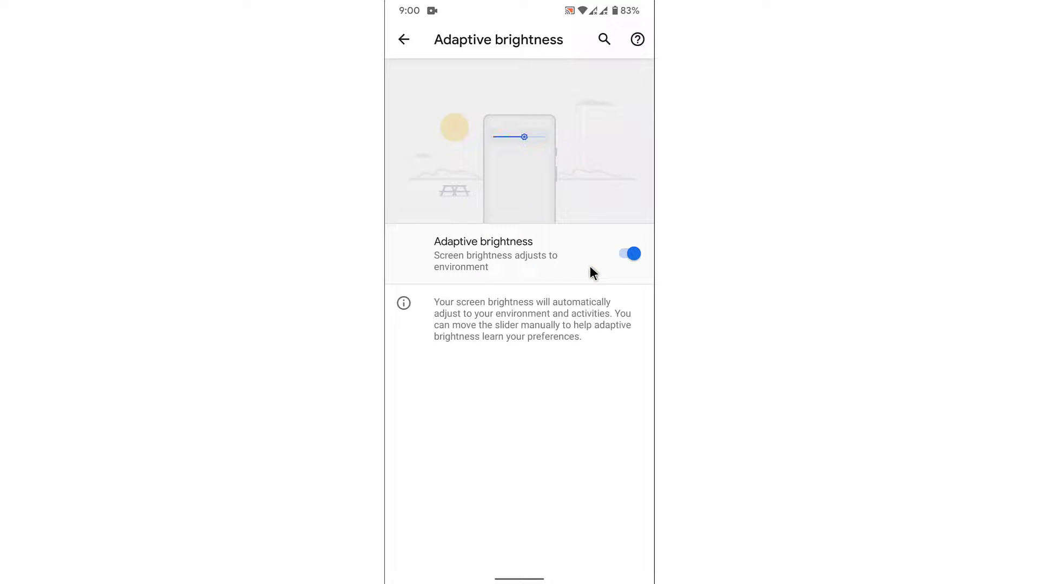
left_click(626, 253)
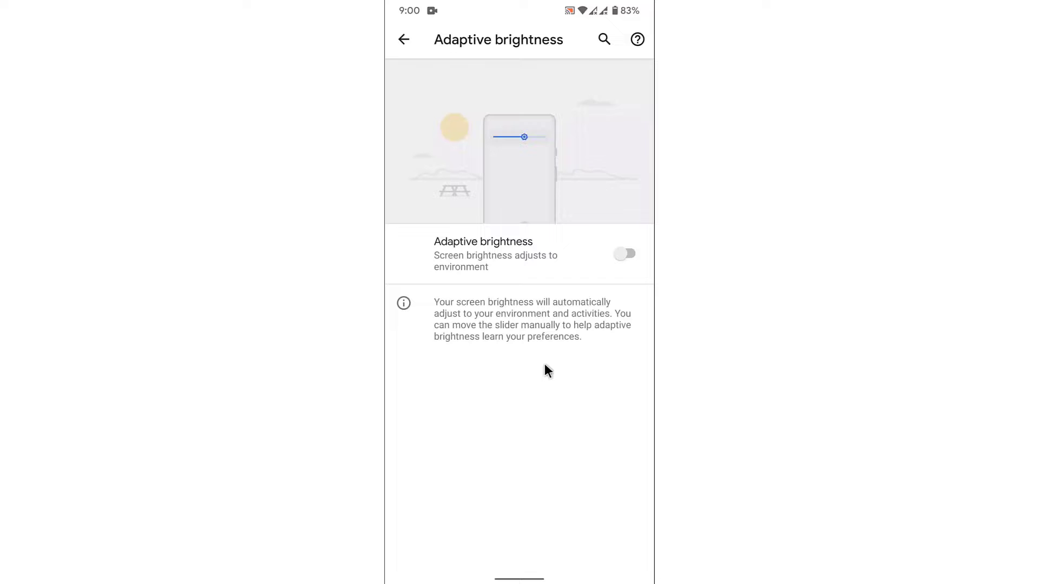